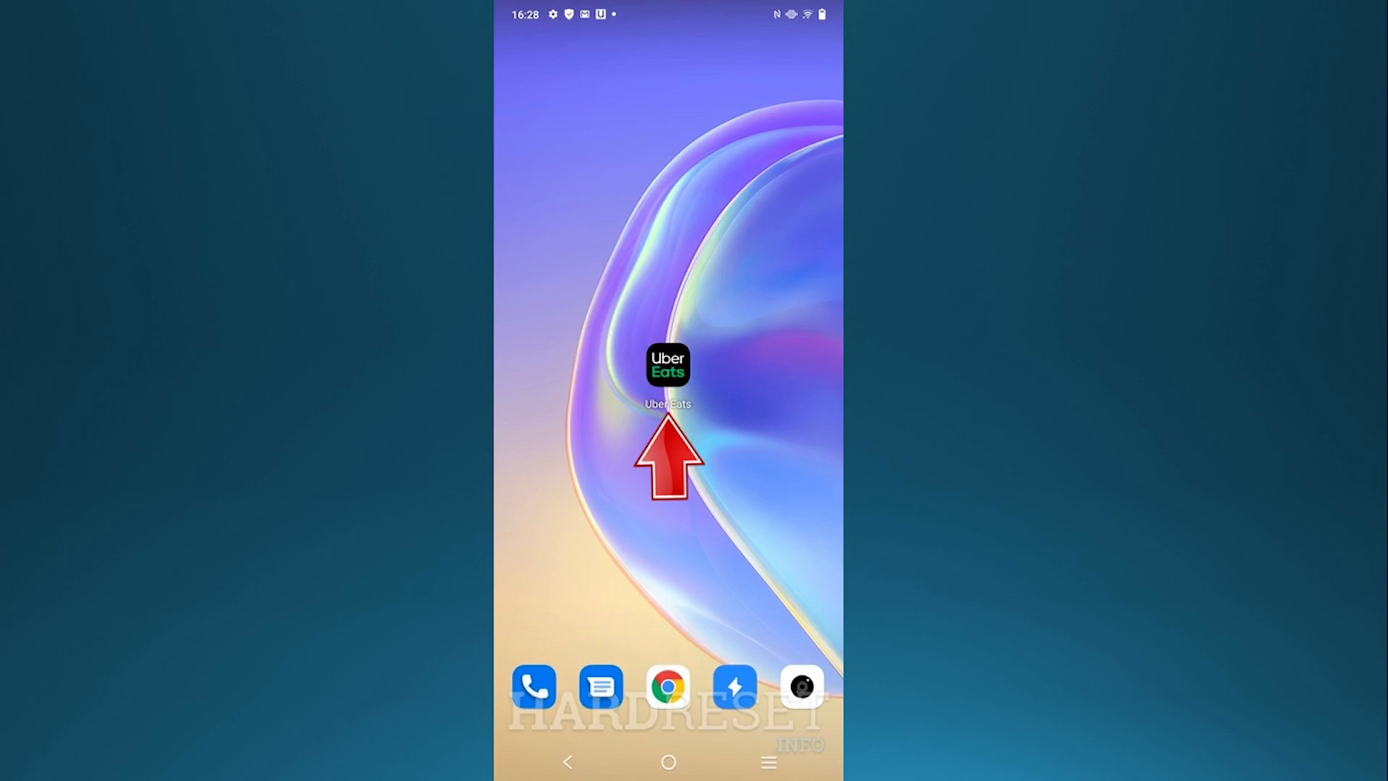
Launch Uber Eats and open the delivery address options from the home feed.
{"action": "left_click", "coordinate": [666, 364]}
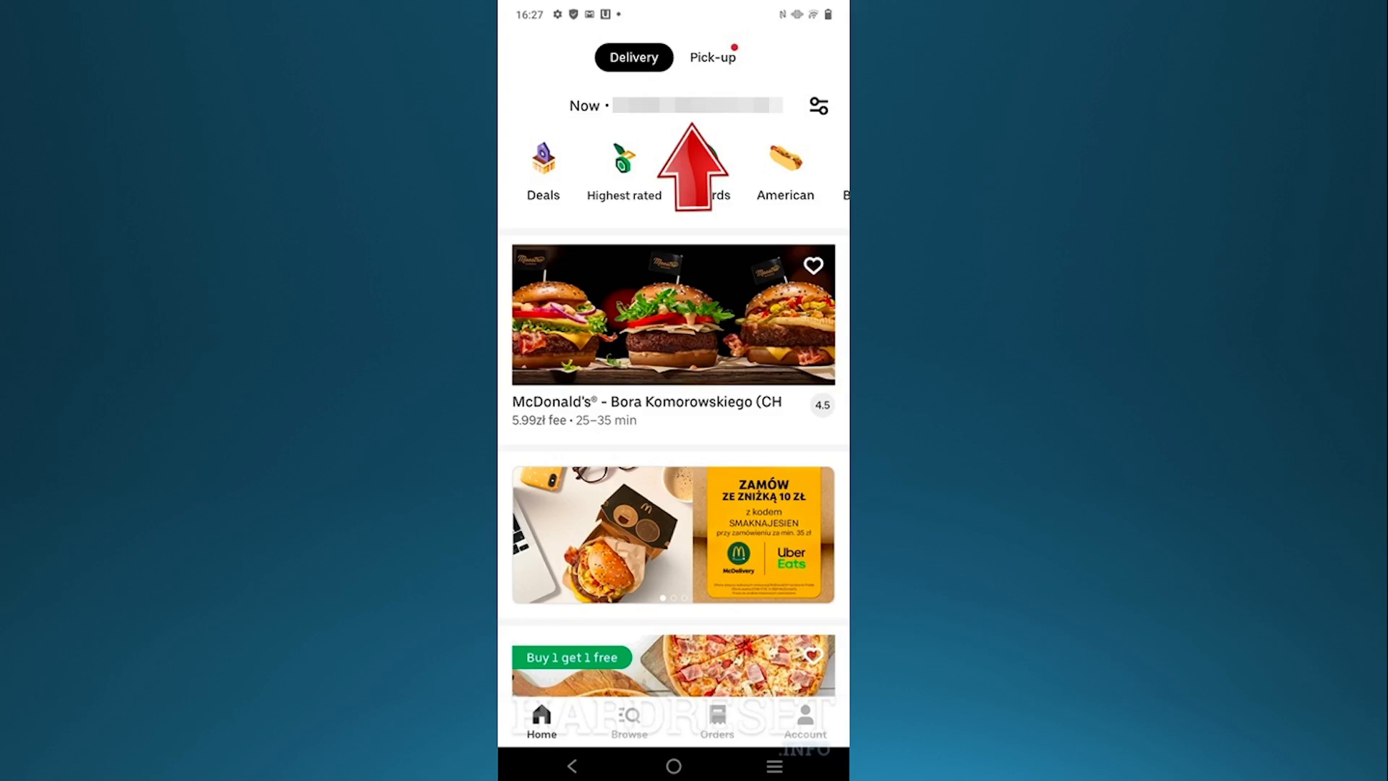
{"action": "left_click", "coordinate": [674, 105]}
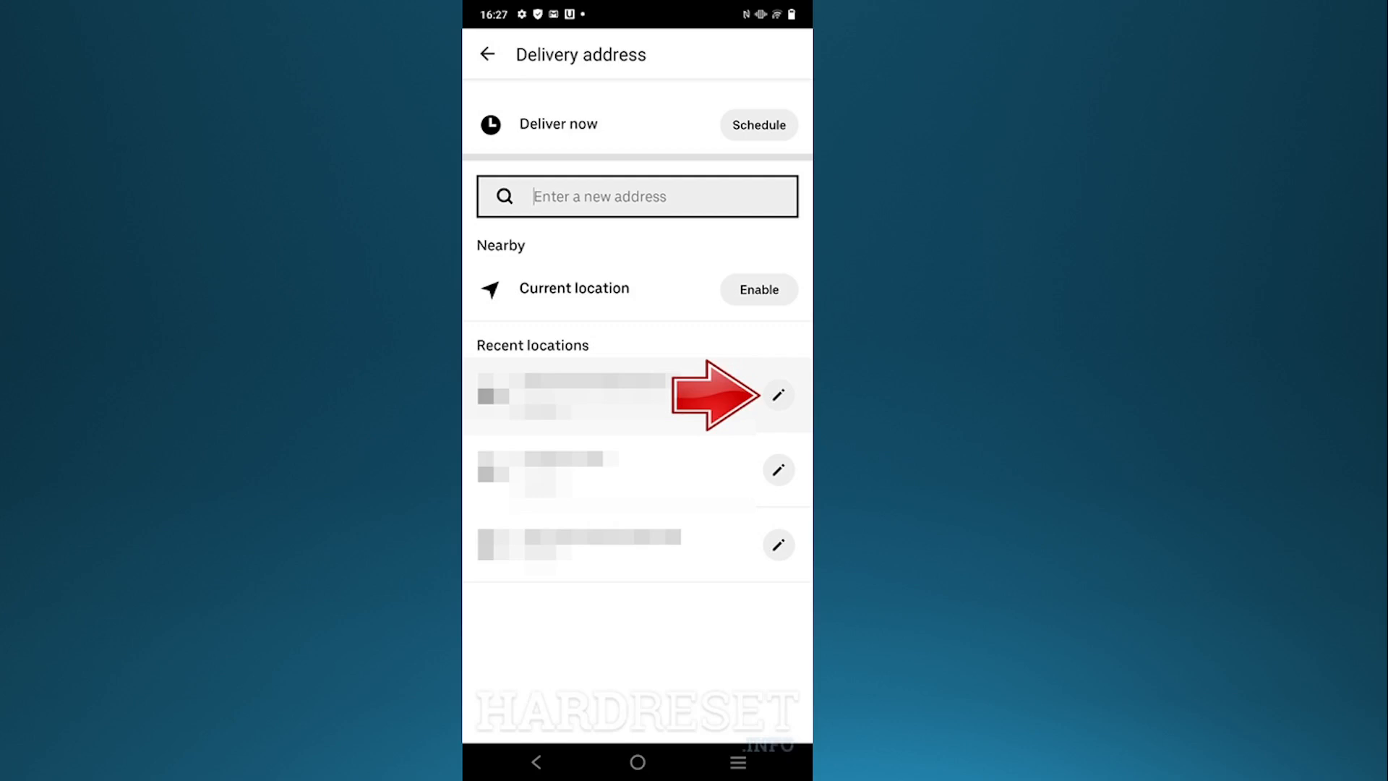
Open the first recent saved location for editing in Address details.
{"action": "left_click", "coordinate": [777, 394]}
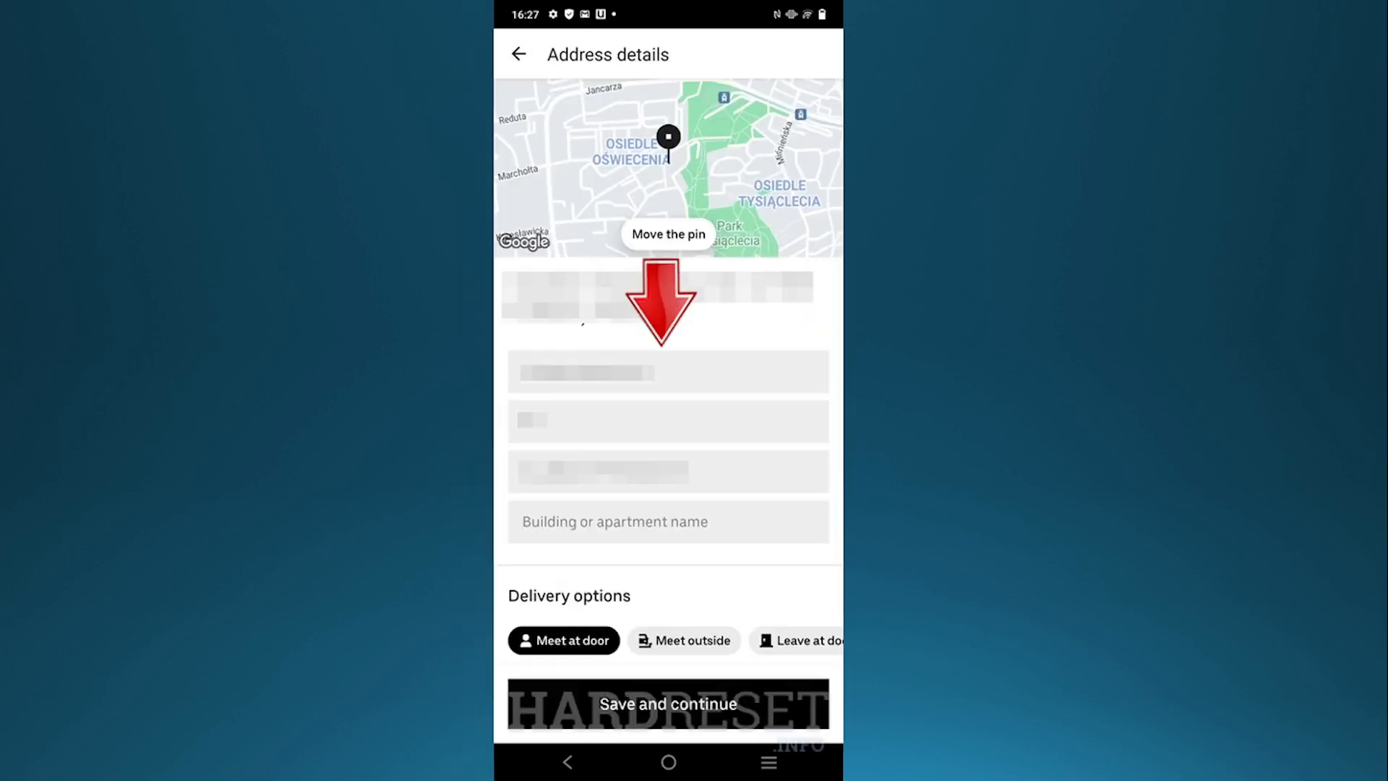